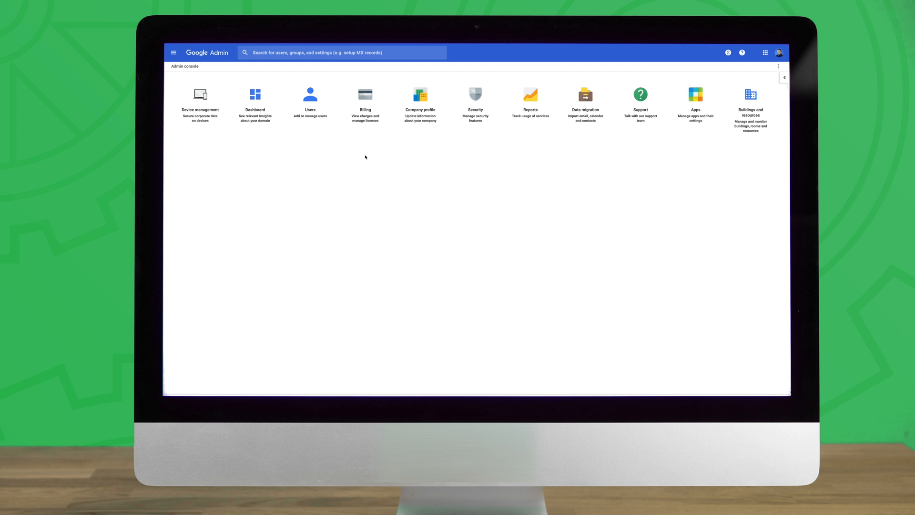
Open the Billing section from the Admin console home.
click(364, 96)
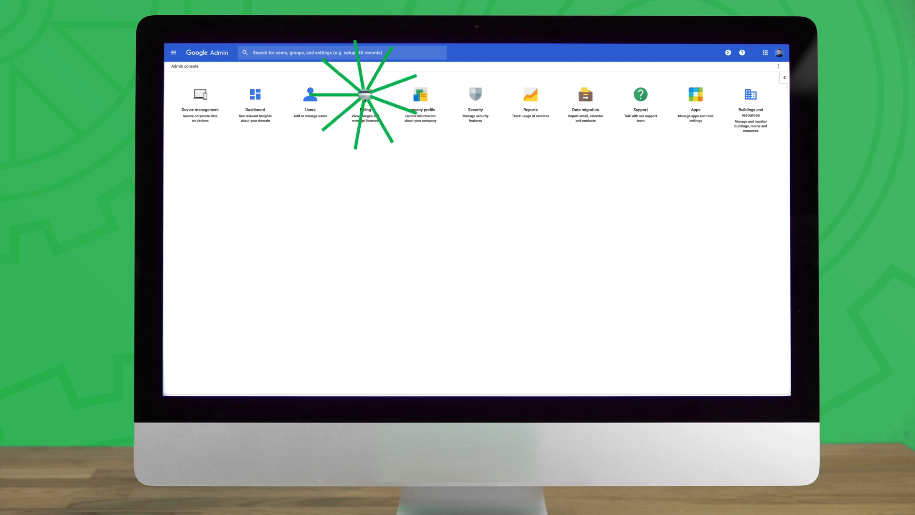
Scroll the Subscriptions list down to the Google Drive storage entry.
click(365, 96)
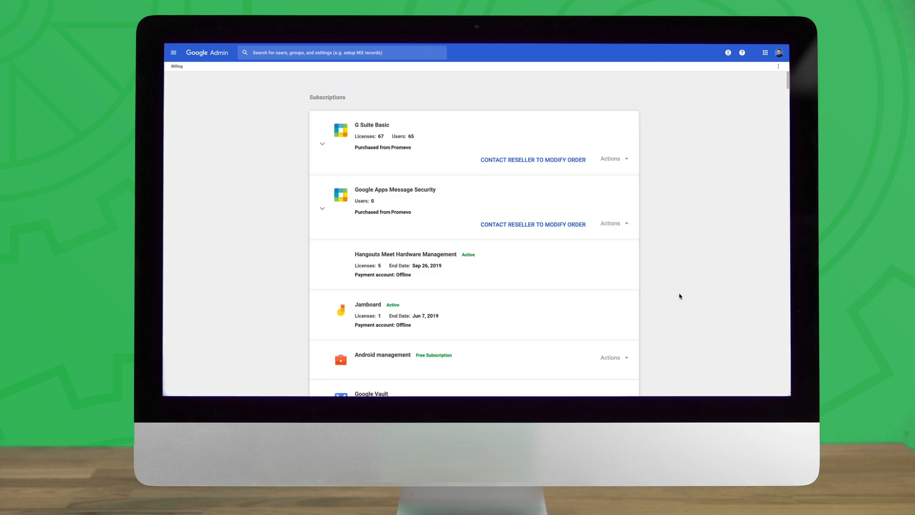
mouse_move(652, 300)
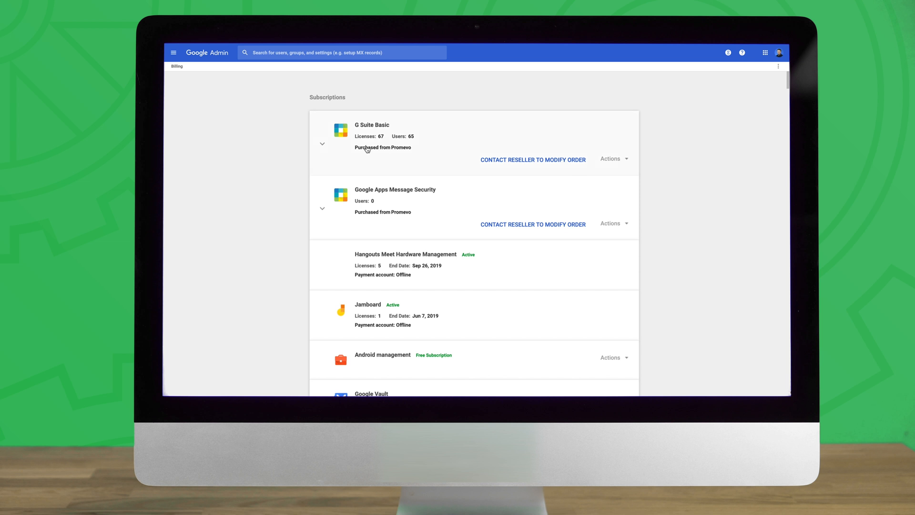
scroll(down, 3)
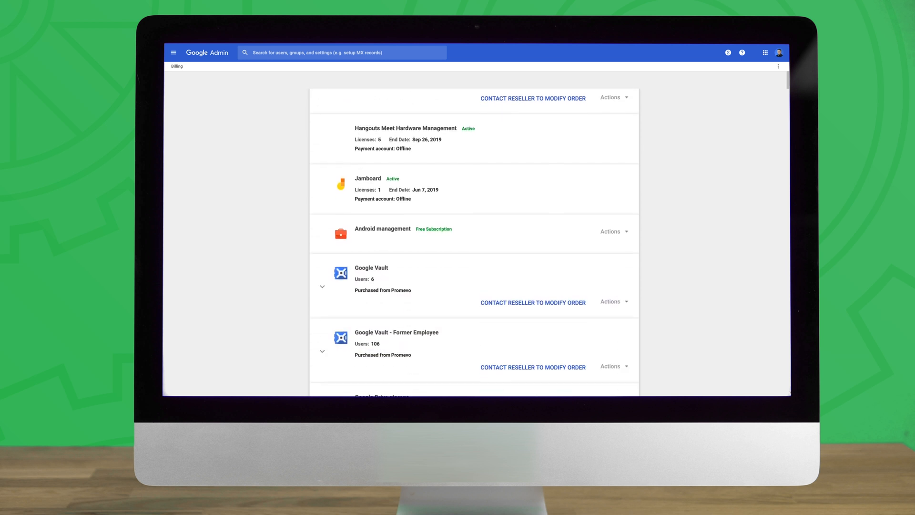
scroll(down, 3)
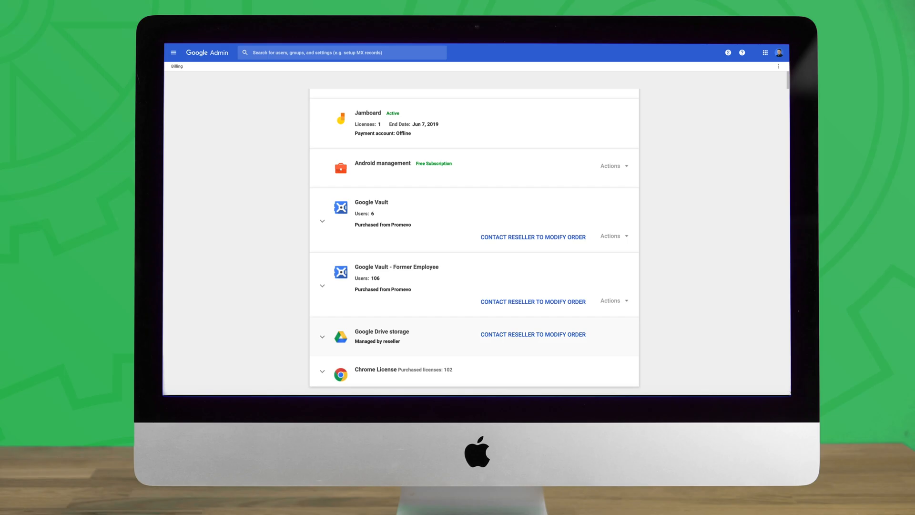
click(532, 334)
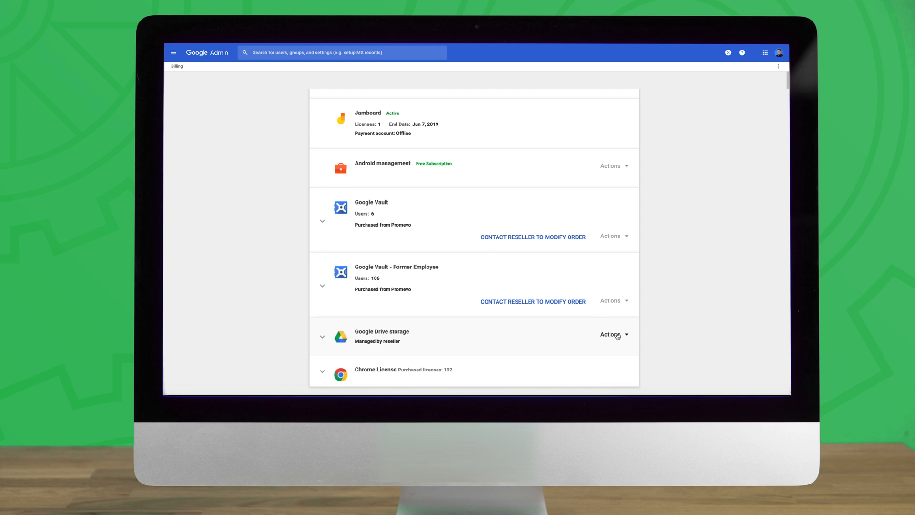
Open Manage Licenses for Google Drive storage from its Actions menu.
click(611, 333)
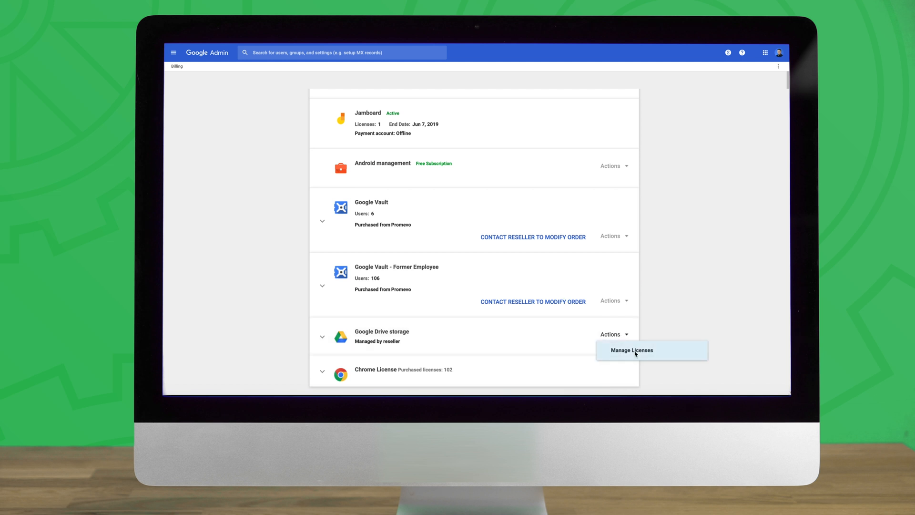
click(632, 349)
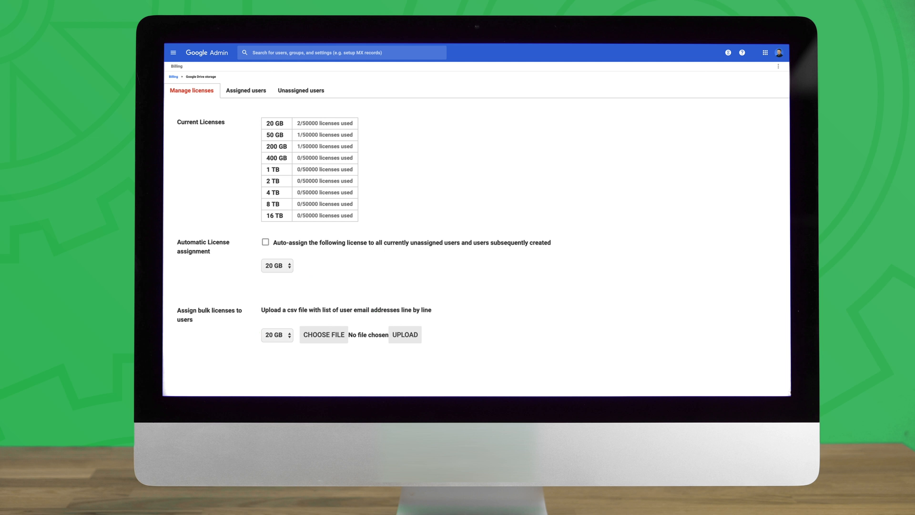
click(277, 335)
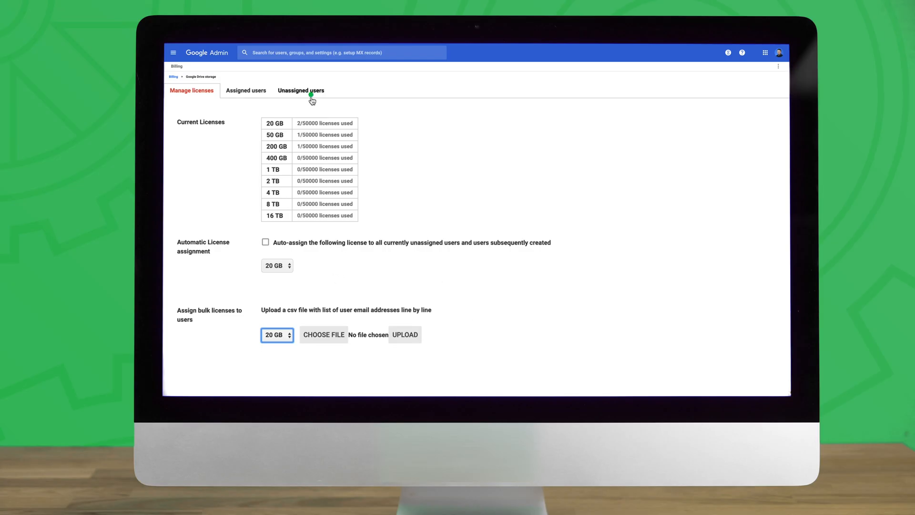
On the Unassigned users tab, search for 'mark'.
click(301, 91)
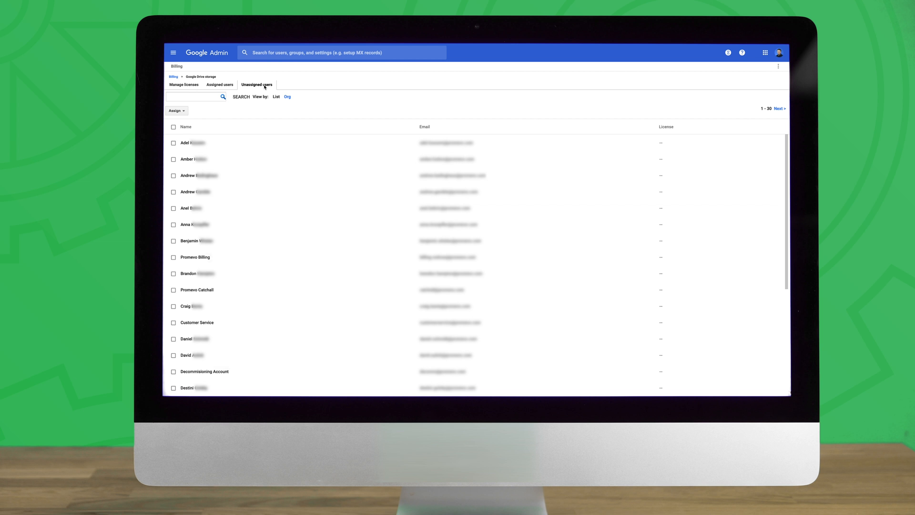
click(257, 84)
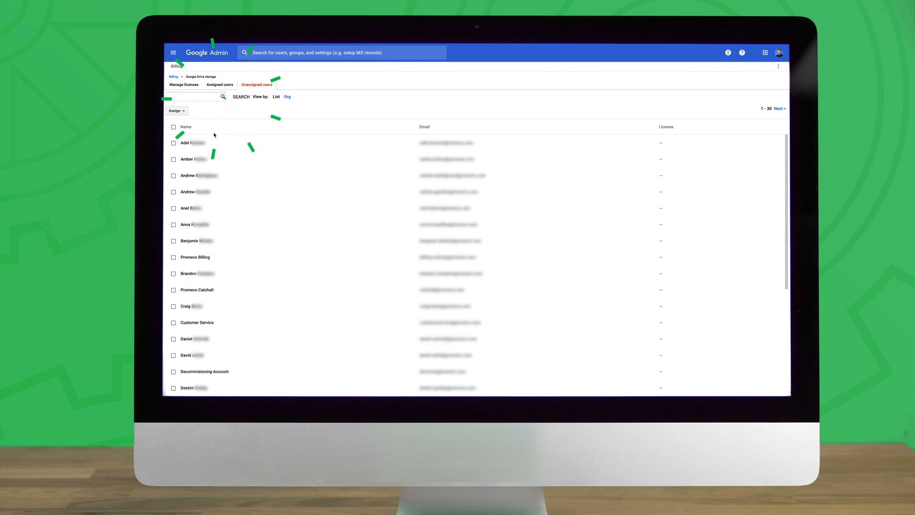
click(195, 96)
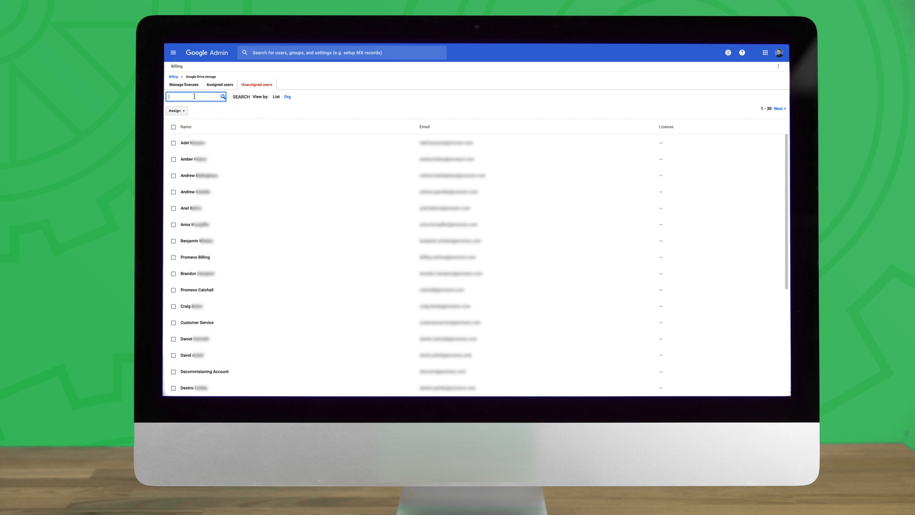
text(mark)
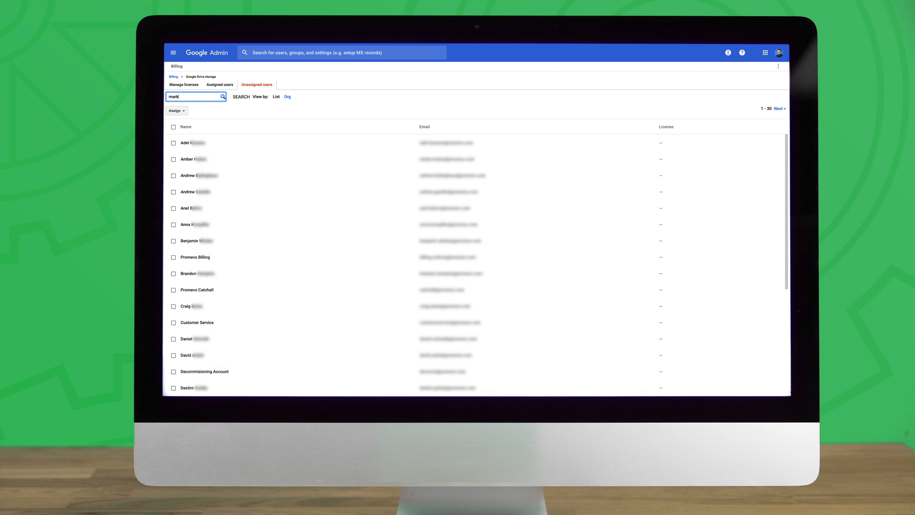
Select the single matching user and show the assignable storage sizes.
click(240, 96)
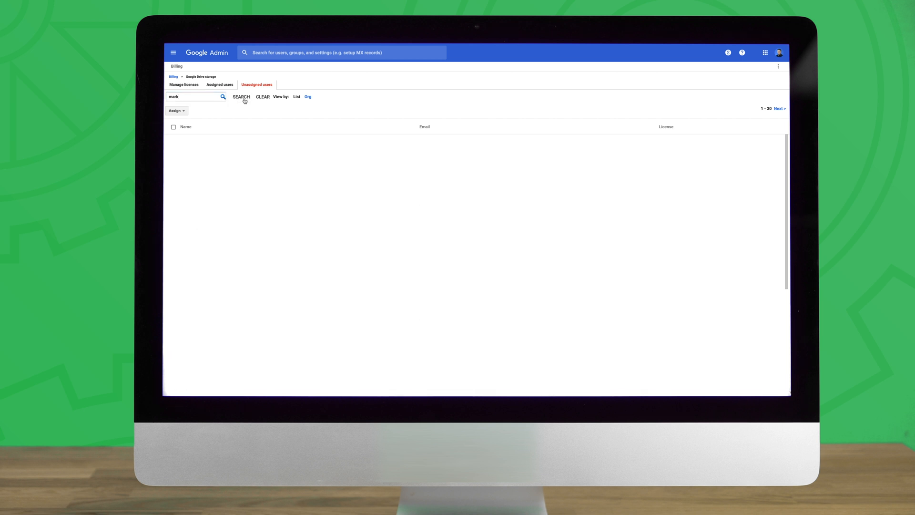
click(240, 97)
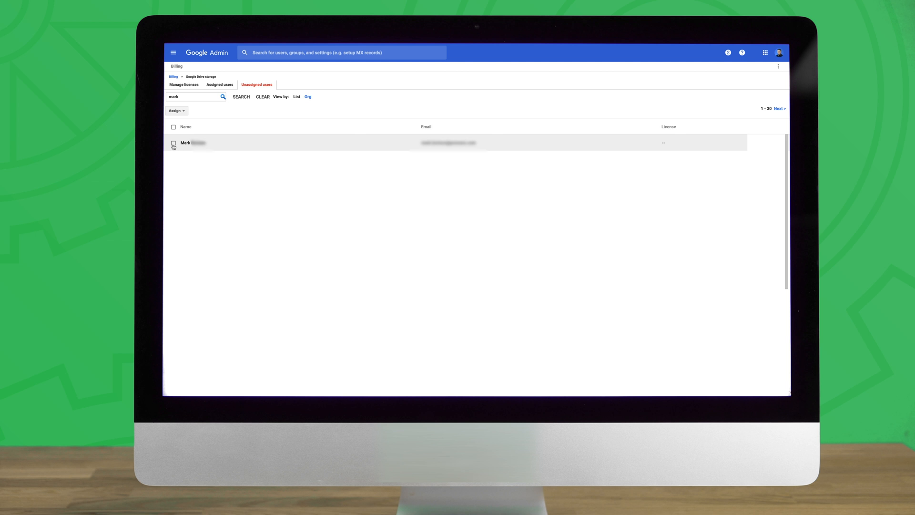
click(173, 143)
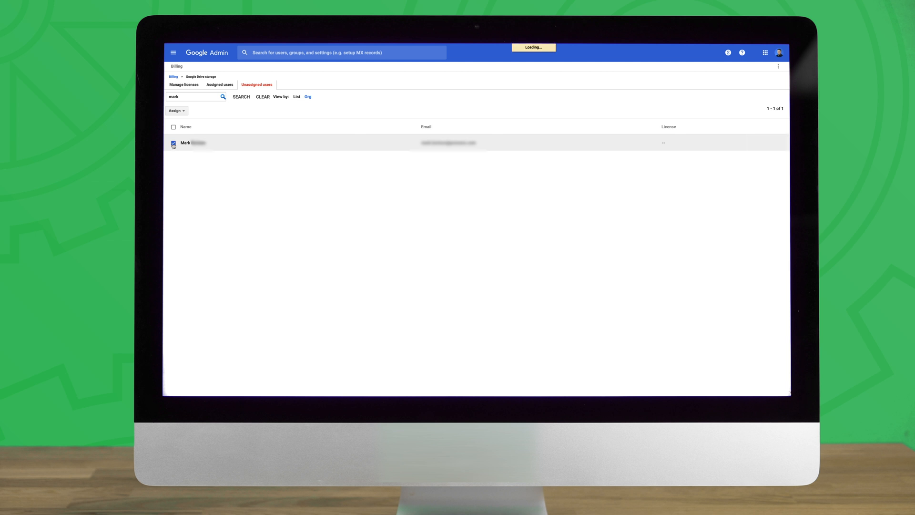
click(177, 111)
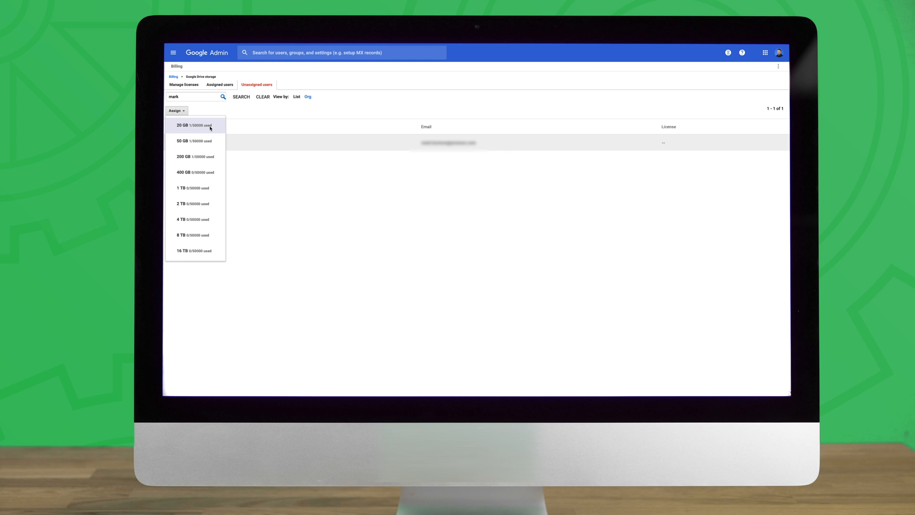
Assign the selected user a 20 GB storage license and confirm.
click(183, 125)
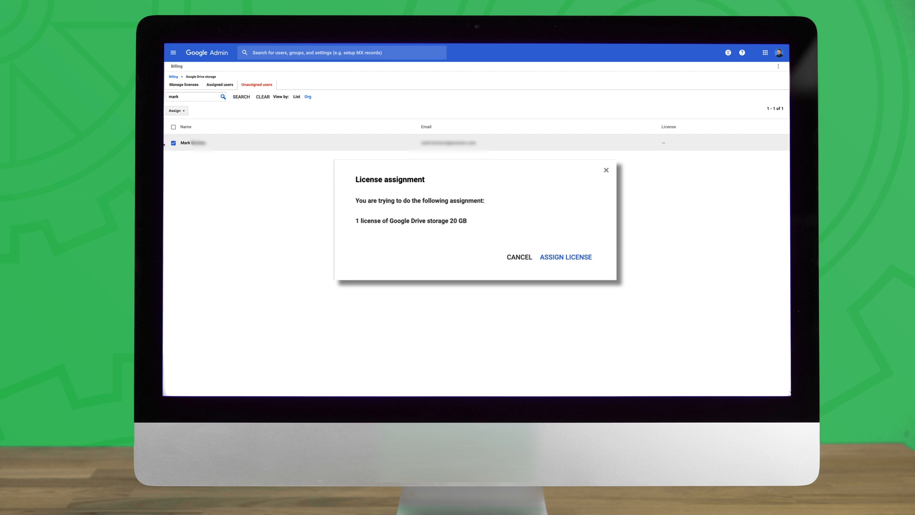
click(564, 256)
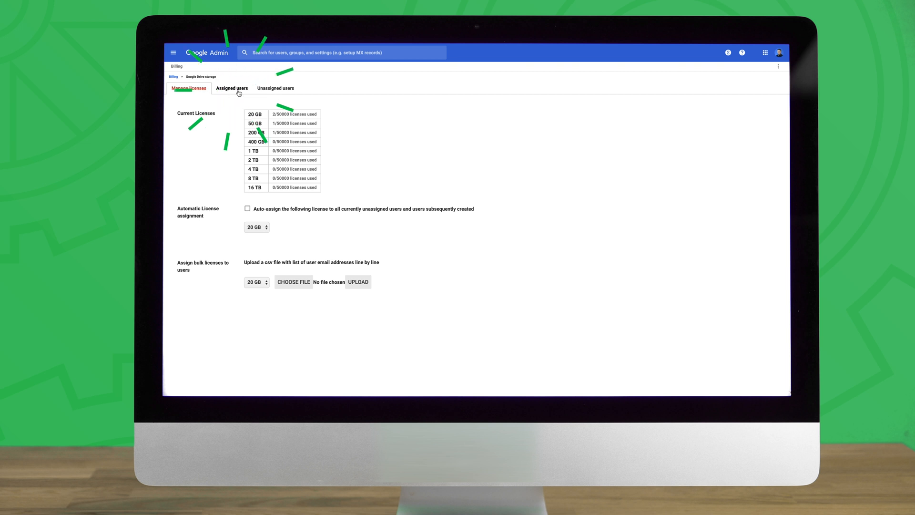
On the Assigned users tab, select the last 20 GB user to reveal Unassign.
click(231, 88)
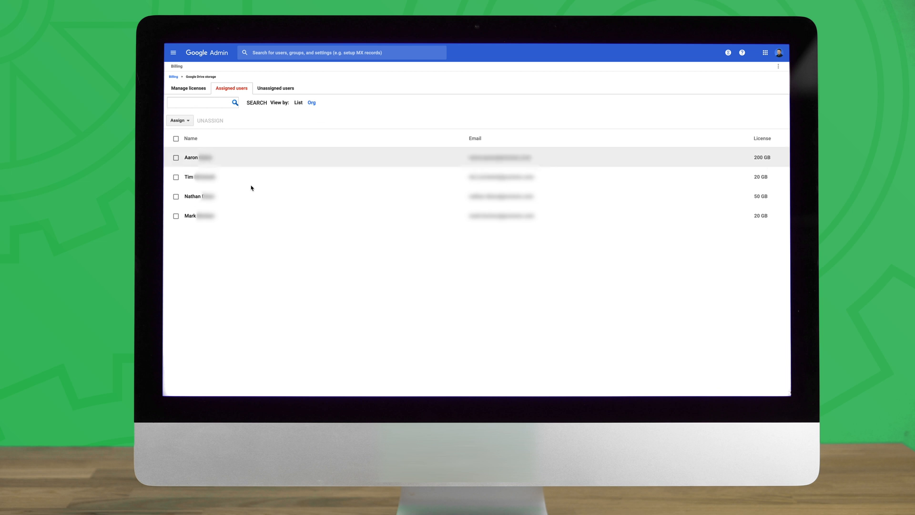
mouse_move(284, 276)
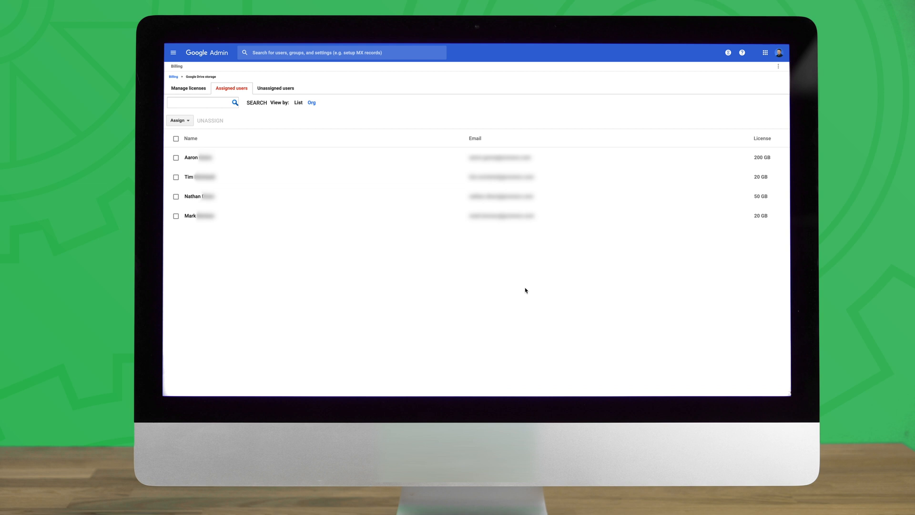
click(175, 215)
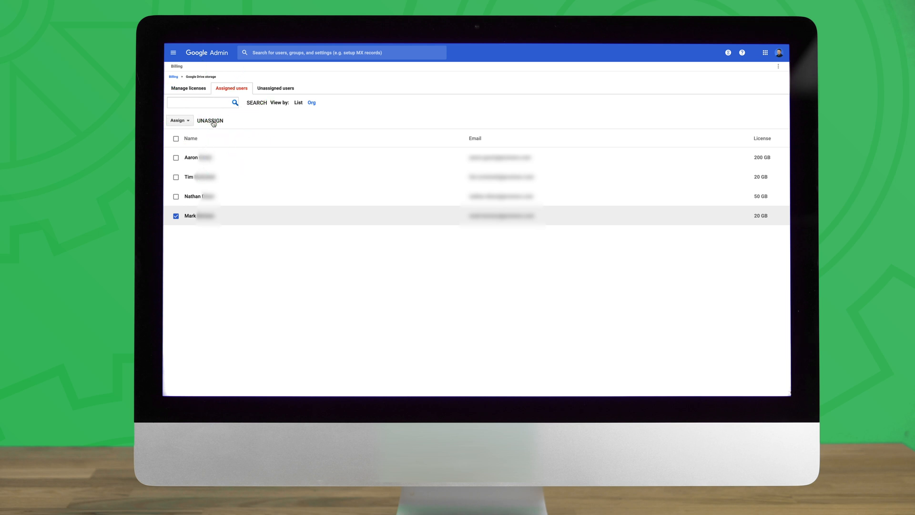
click(209, 121)
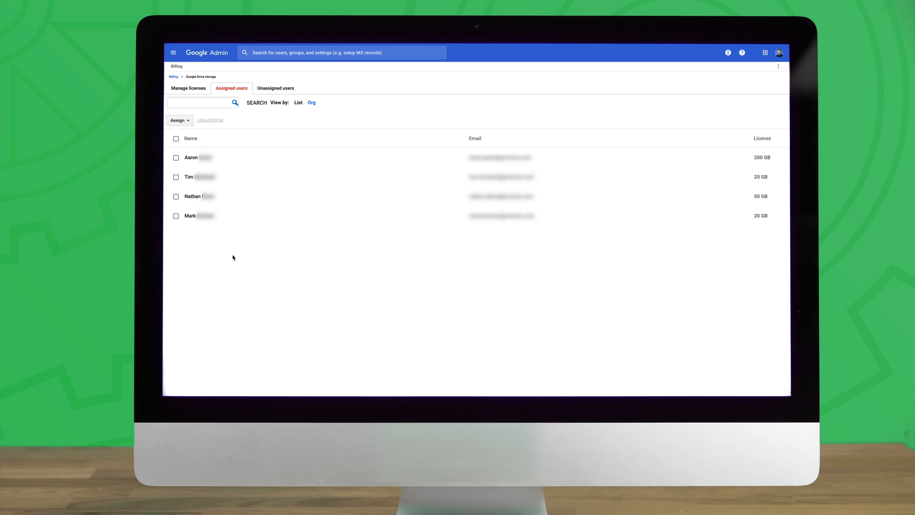
mouse_move(231, 275)
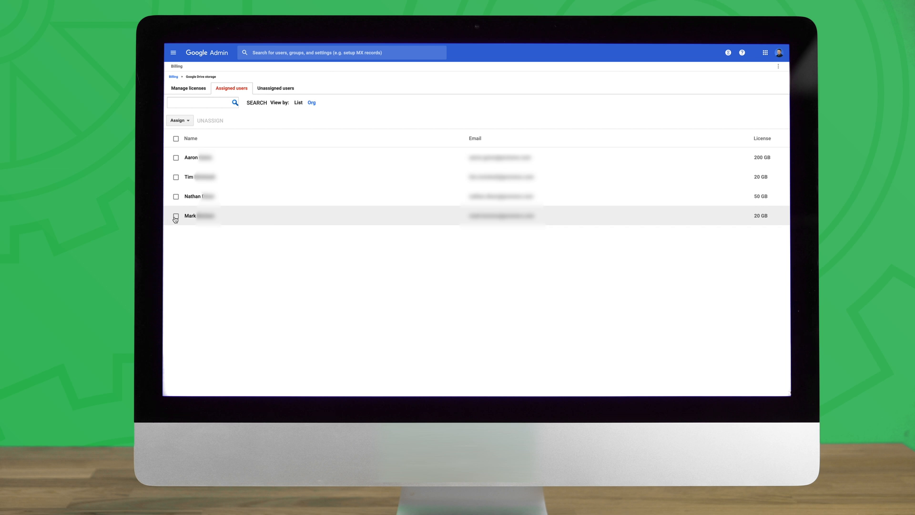
Reselect the last 20 GB user for license reassignment.
click(179, 120)
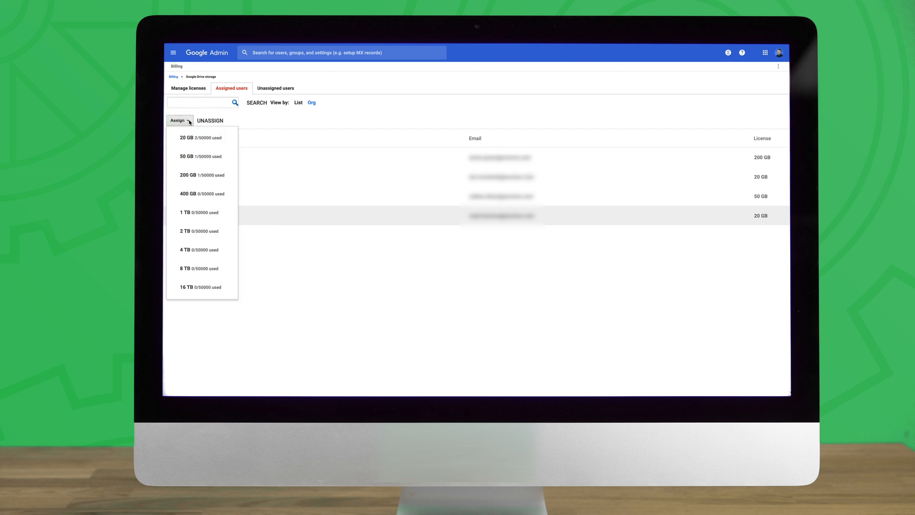
mouse_move(203, 211)
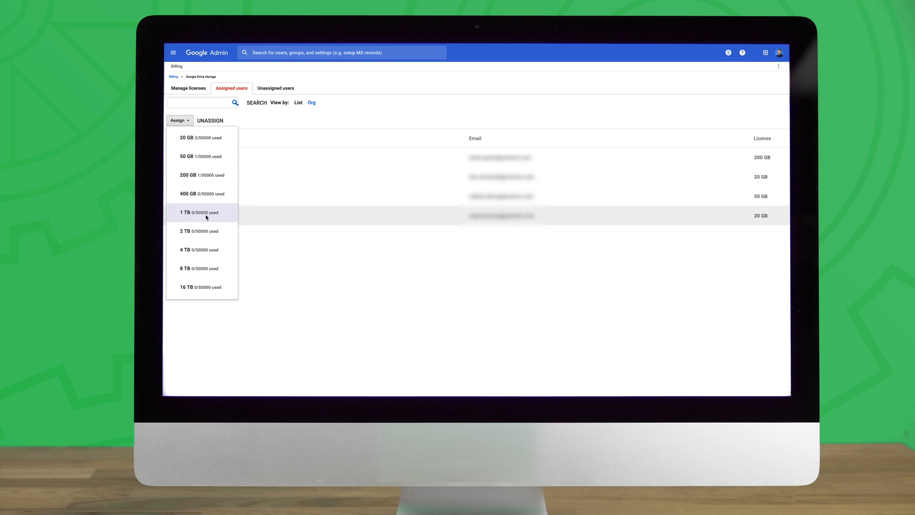